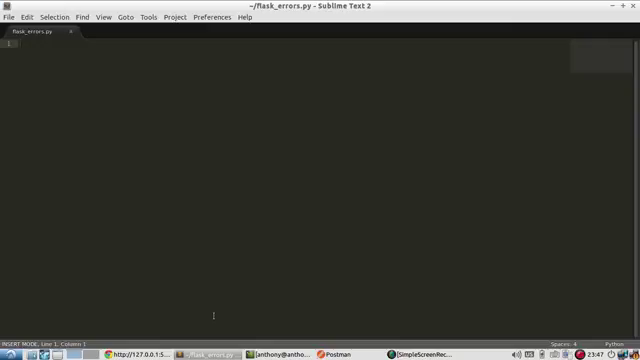
Step: Import Flask and create the app with app = Flask(__name__)
type("from flask")
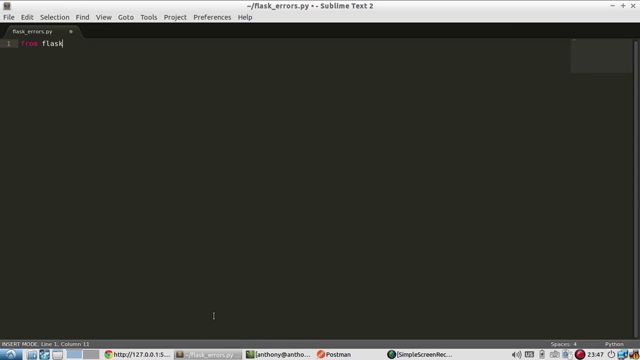
type("imp")
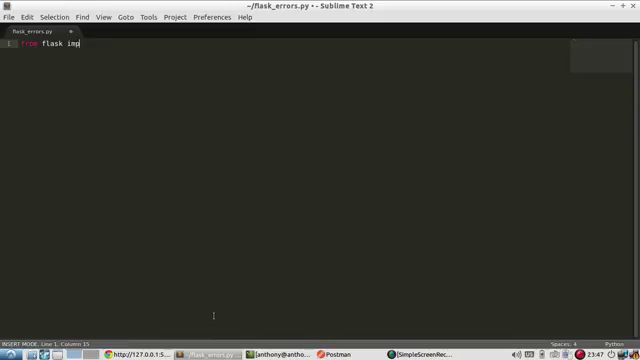
type("ort Flask")
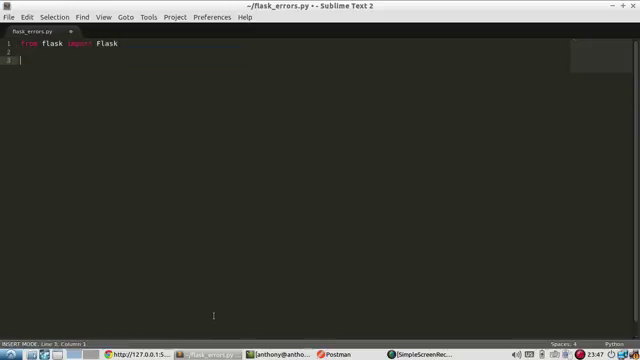
type("app = Flask(__name__")
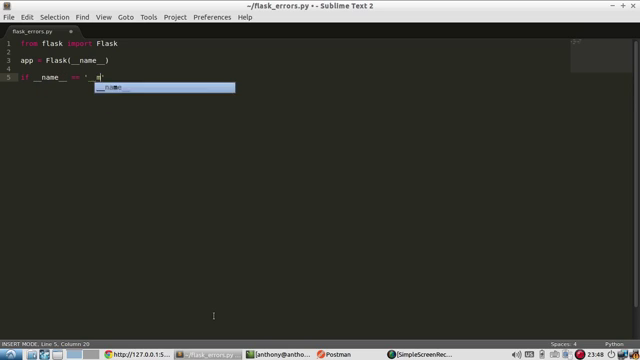
type("__main__':")
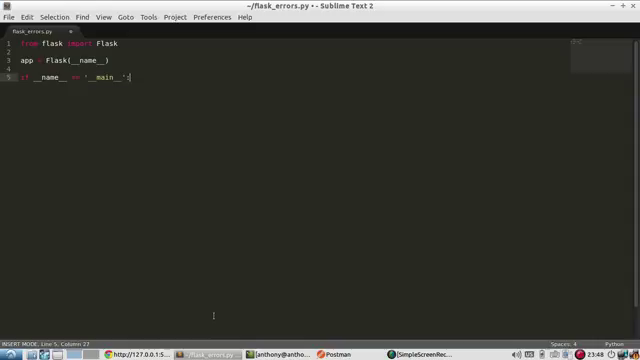
type("app.run()")
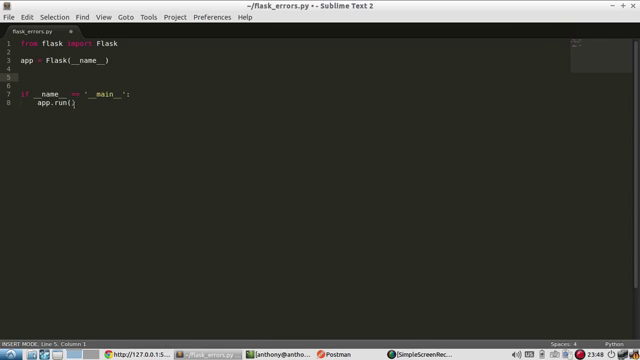
type("debug=False")
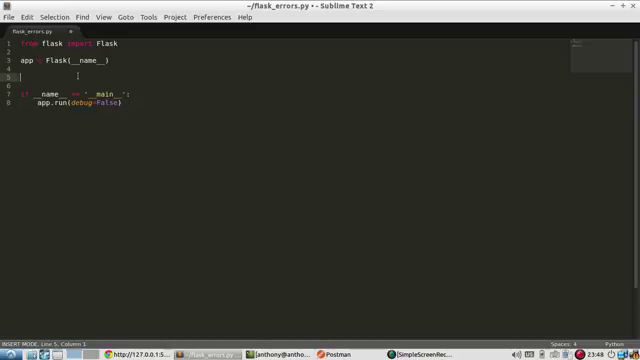
type("@app")
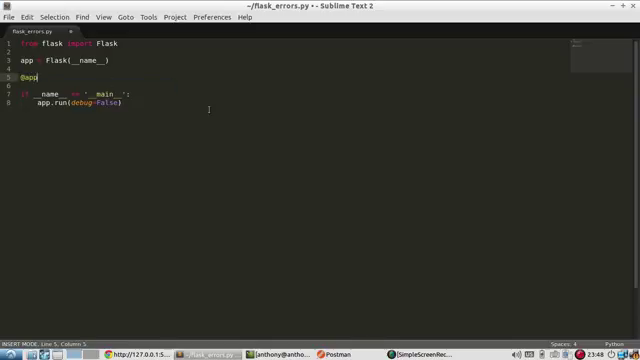
type(".route('/')")
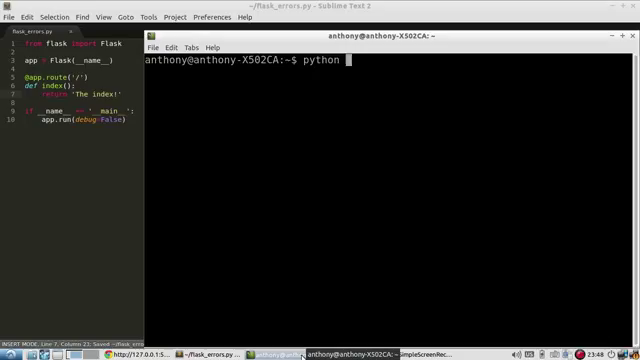
Step: Run python flask_errors.py in Terminal to start the local server
type("flask_errors.py")
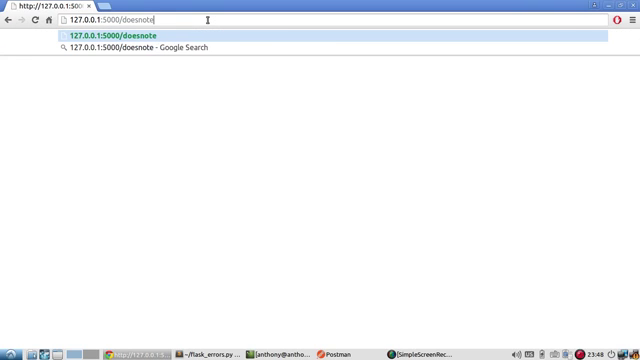
Step: Browse to 127.0.0.1:5000/doesnotexist and get Flask's default 404 Not Found page
type("xist")
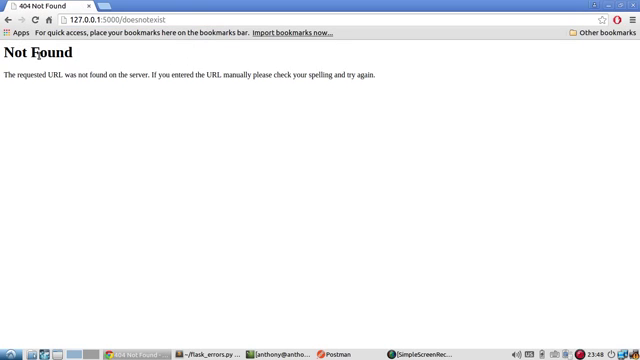
mouse_move(102, 108)
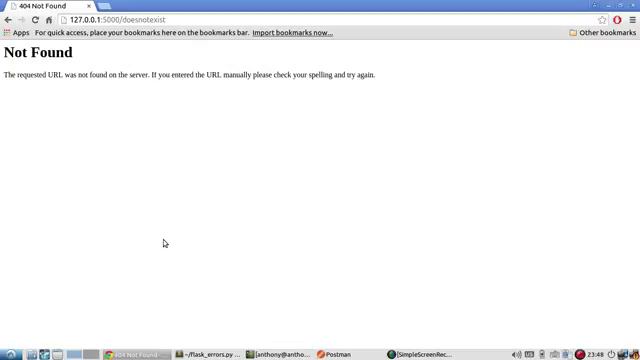
mouse_move(221, 281)
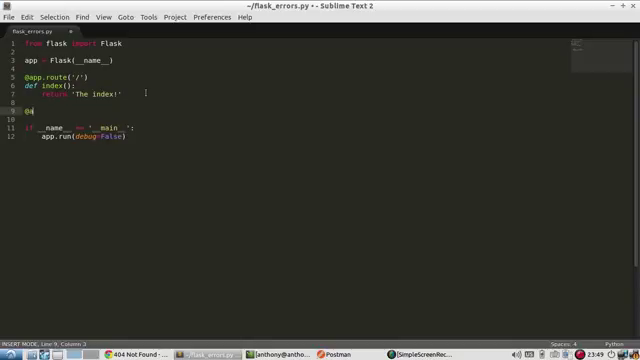
type("@app.errorhandler")
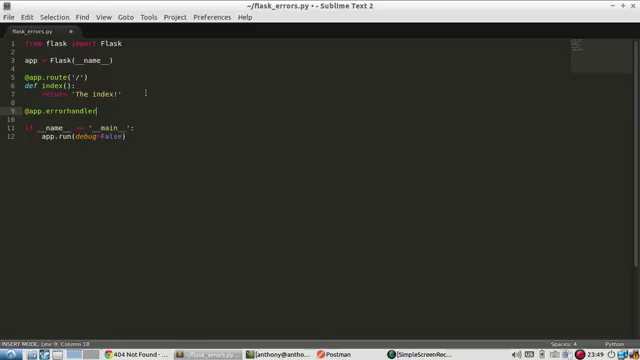
type("()")
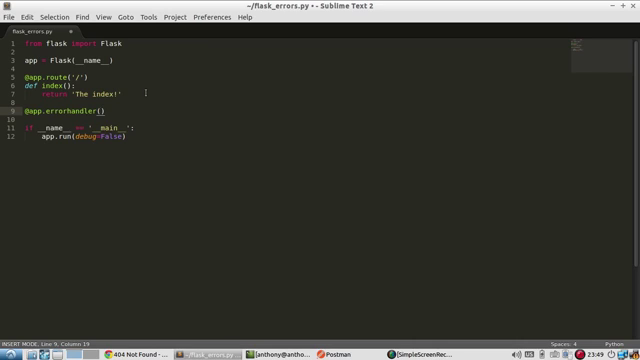
type("404")
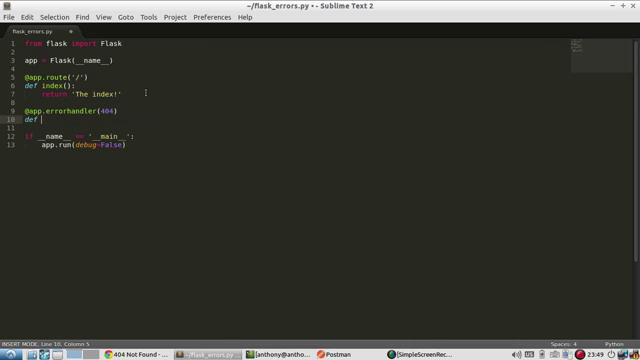
type("error404(")
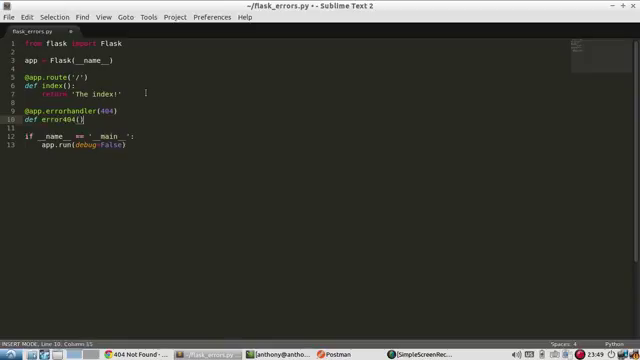
type("return '")
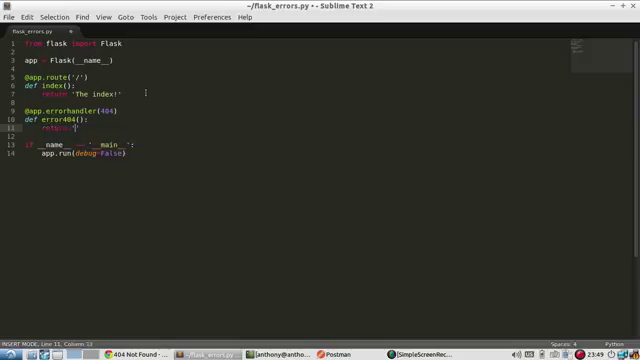
type("Custom Error for 404")
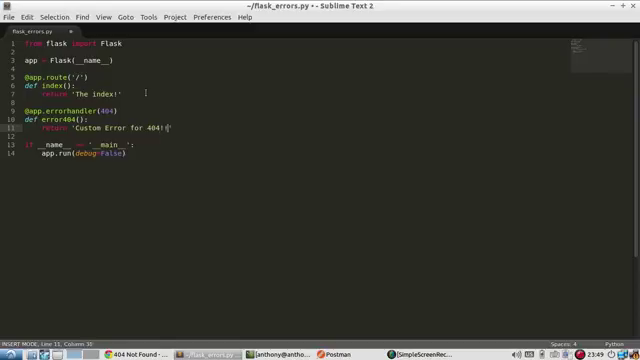
type("!!<h/")
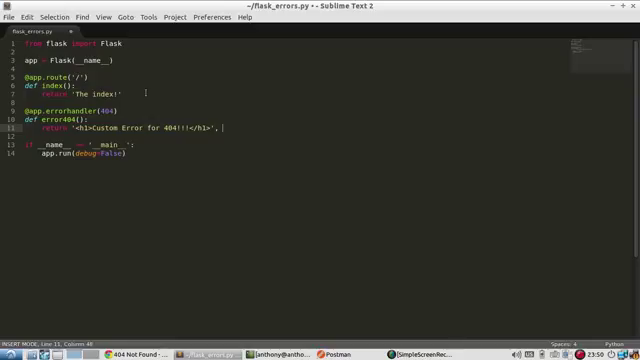
type("404")
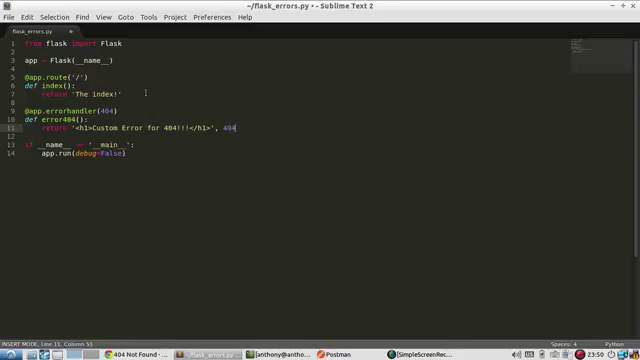
key("ctrl+s")
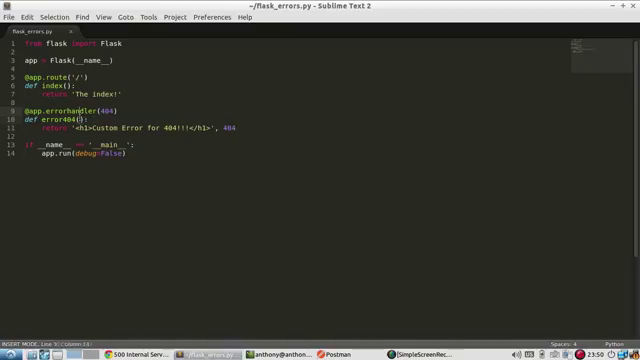
Step: Change the handler signature to error404(error)
type("error")
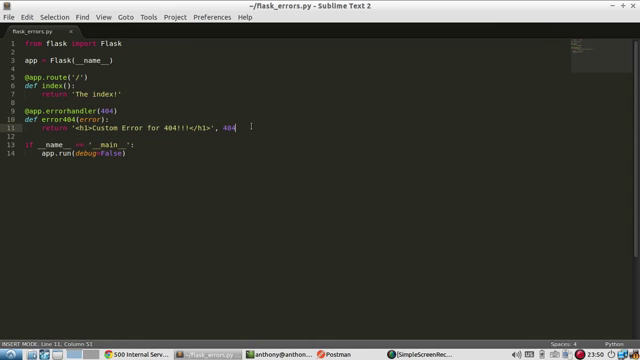
type("d")
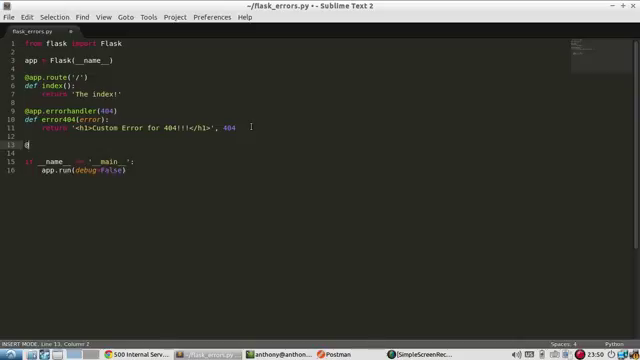
type("app.errorhandler(")
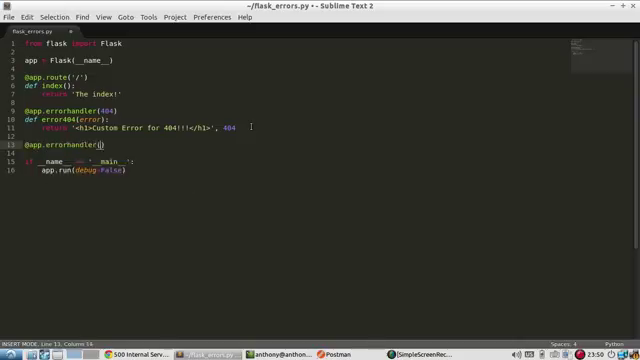
type("500")
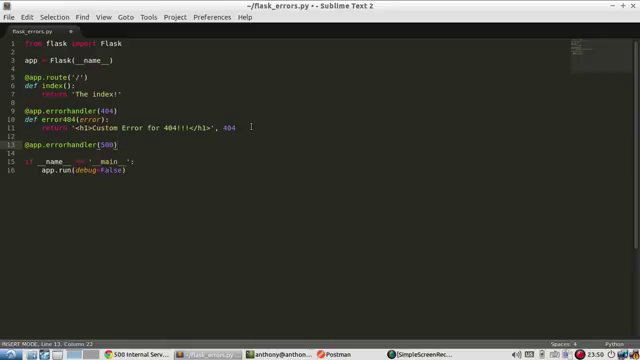
type("def error500(e")
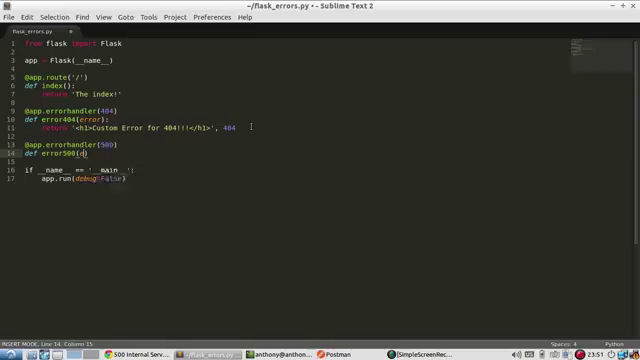
type("error")
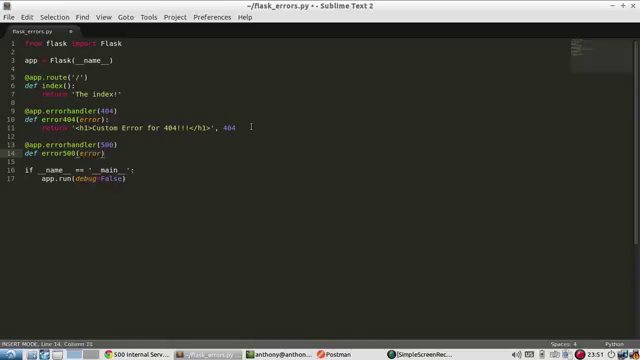
type("return '<h1")
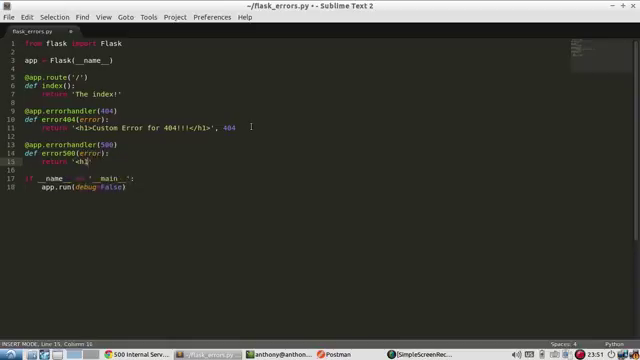
type(">500")
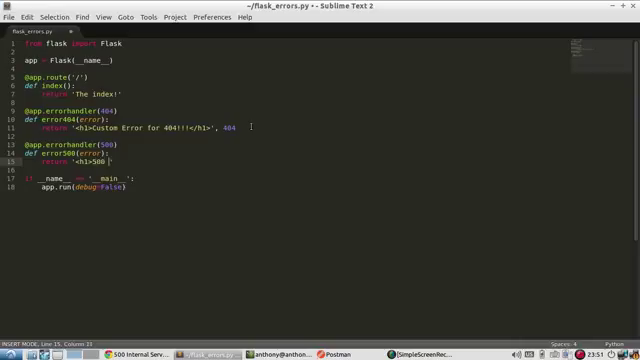
type("Error!!!</h1>")
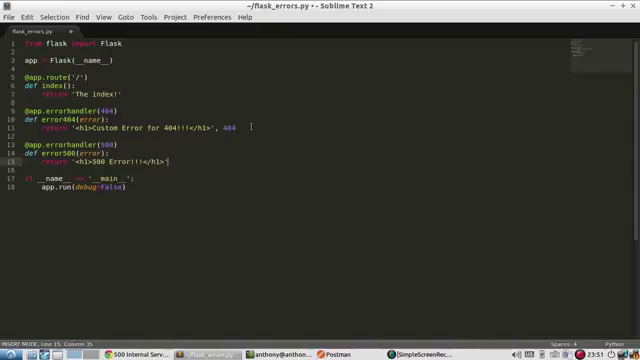
type(", 500")
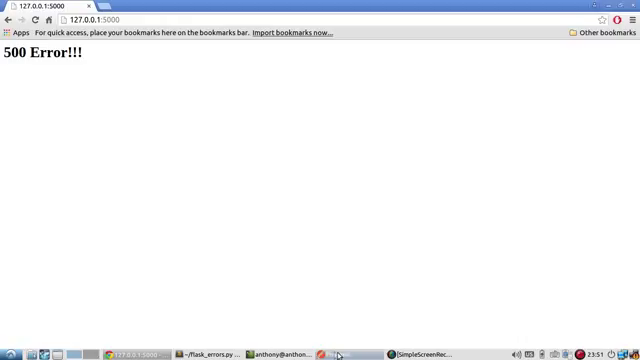
Step: Return to Sublime Text after Chrome shows the 500 Error!!! page
left_click(216, 355)
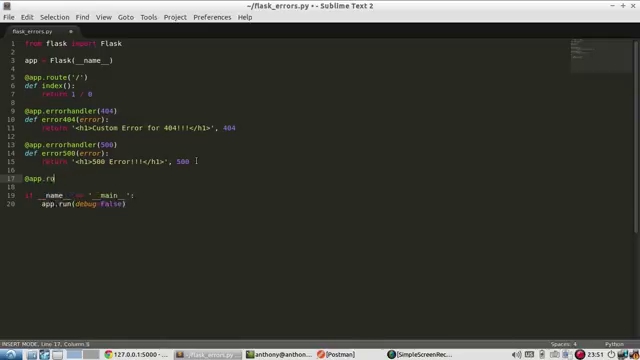
Step: Add error403(error) handler returning '<h1>Method is not allowed!!!!</h1>', 403
type("errorhandler(403")
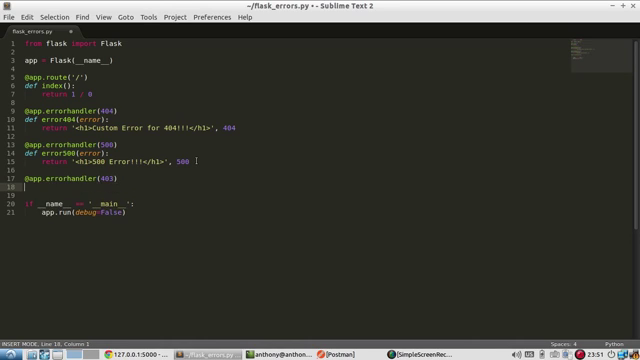
type("def error4")
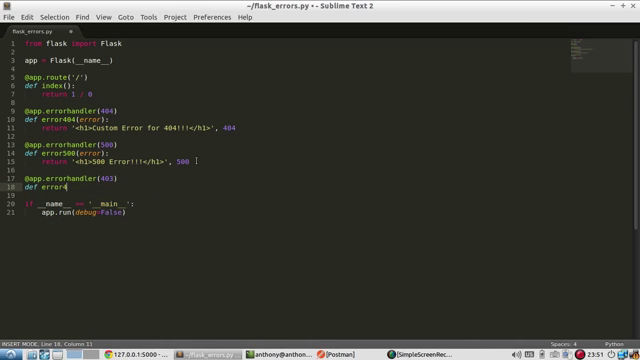
type("03(error")
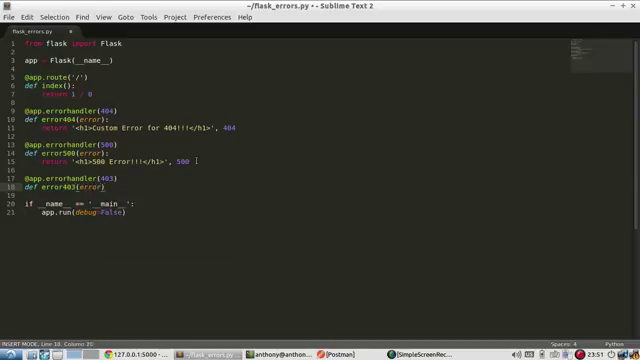
type("return")
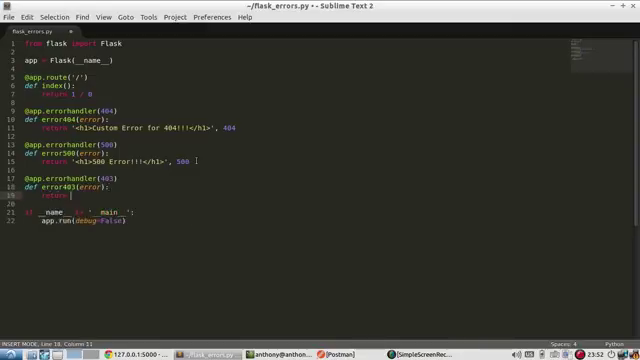
type("'<h1>")
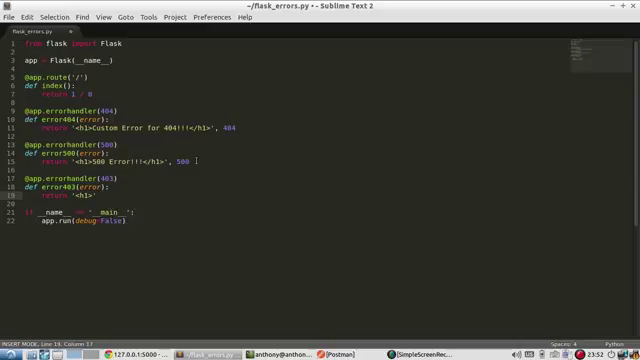
type("Method is not all")
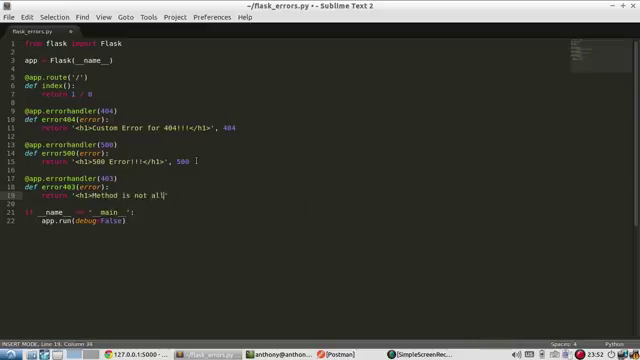
type("owed!!!!</h1>")
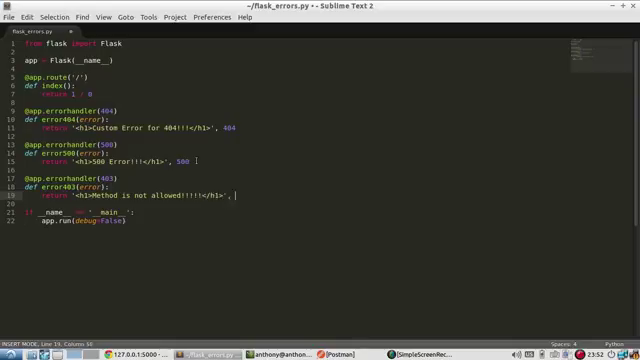
type("403")
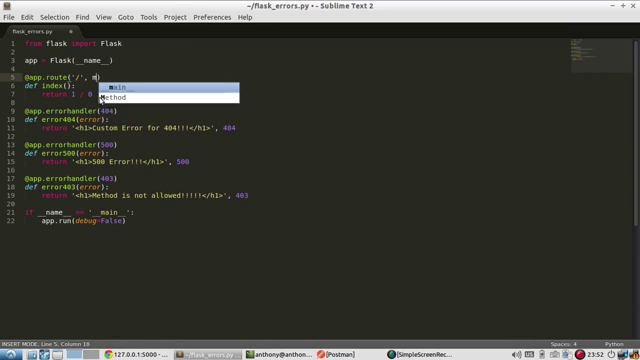
type("ethods='POS")
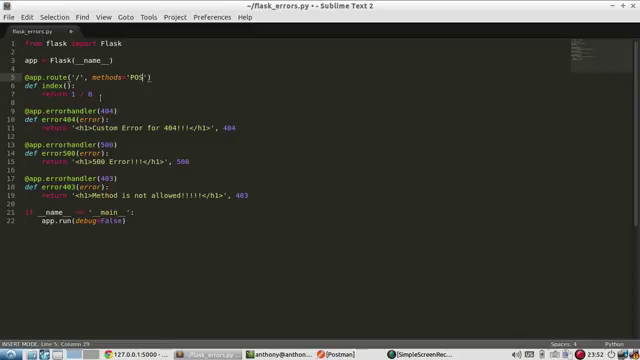
type("T")
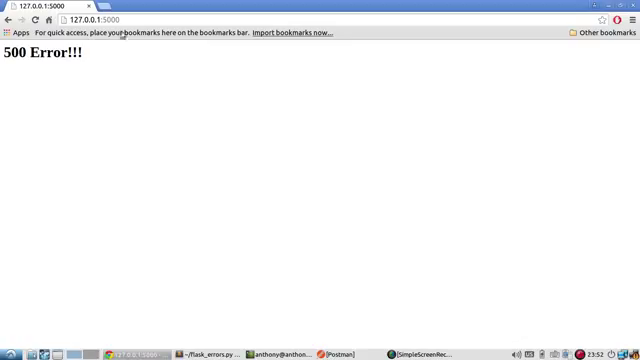
mouse_move(176, 300)
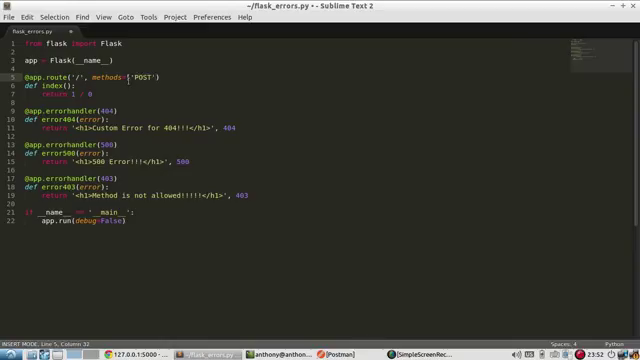
key("ctrl+s")
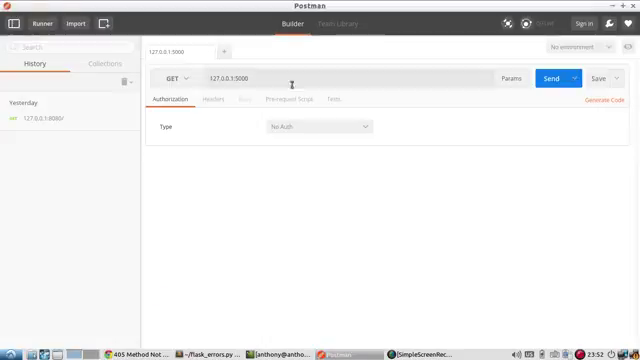
Step: Set up a GET request to 127.0.0.1:5000 in Postman
left_click(550, 78)
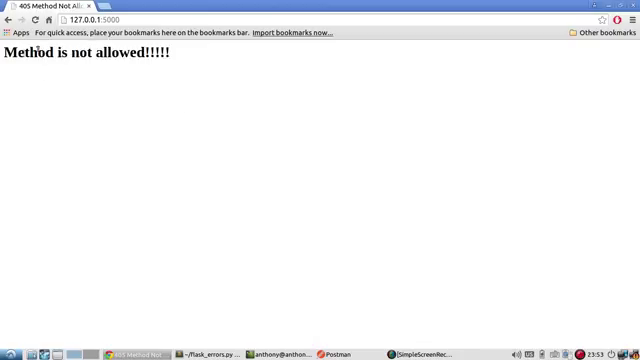
mouse_move(181, 110)
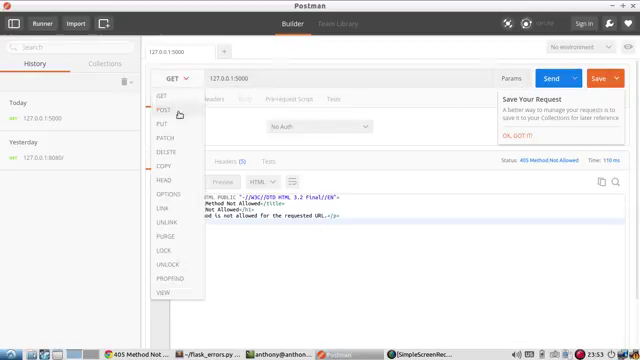
Step: Send POST to 127.0.0.1:5000 ('Successful POST request'), then GET, which returns 405 'Method is not allowed!!!!!'
left_click(162, 100)
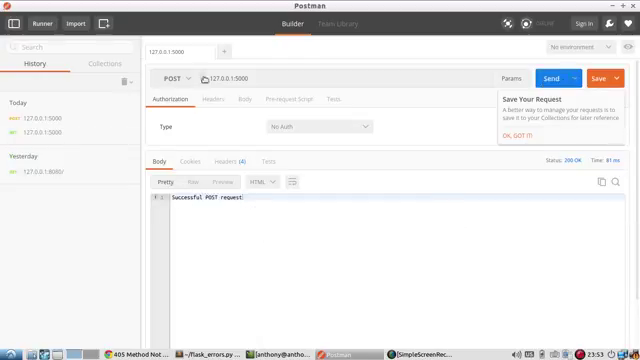
left_click(551, 78)
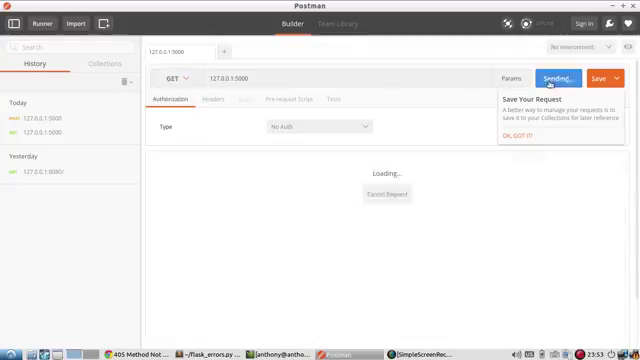
left_click(552, 77)
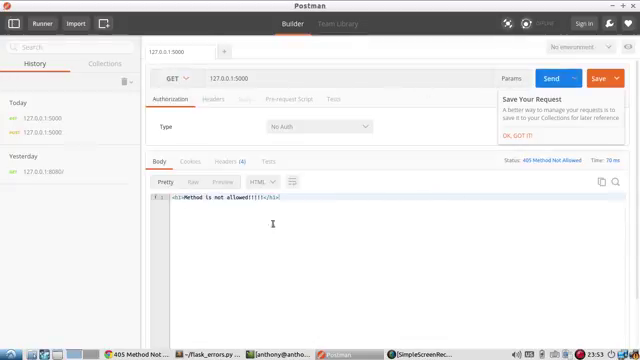